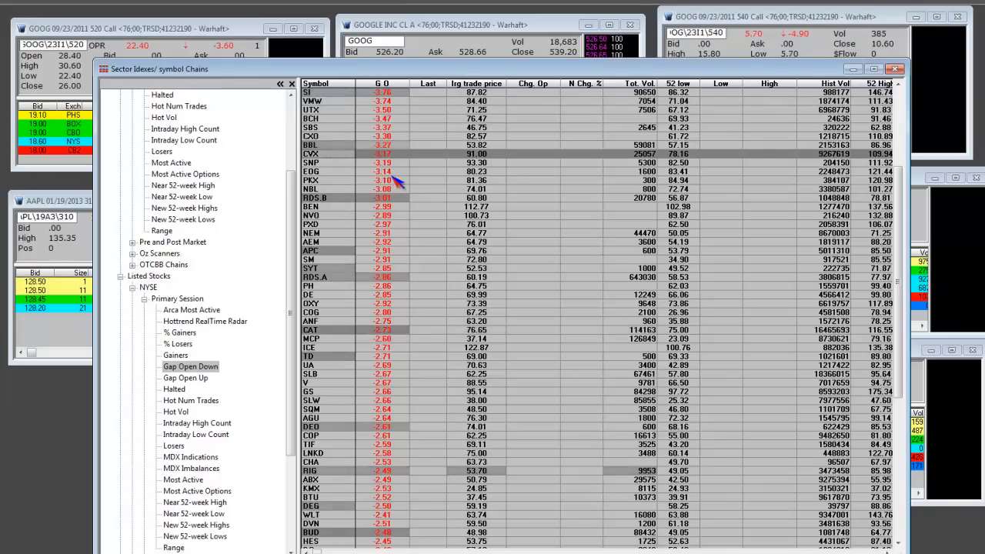
Step: Scroll down the NYSE Gap Open Down results grid past the biggest gap-down stocks
scroll(down, 3)
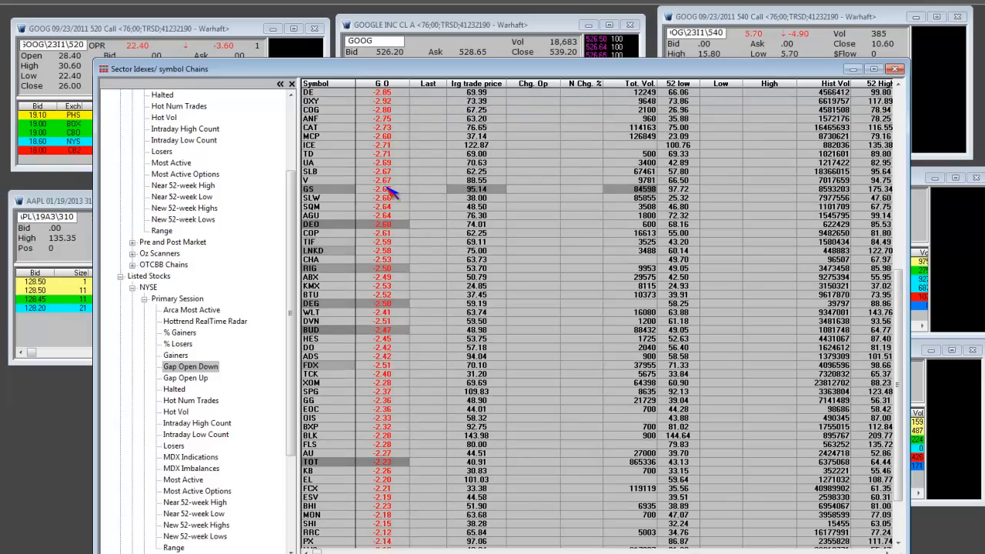
scroll(down, 3)
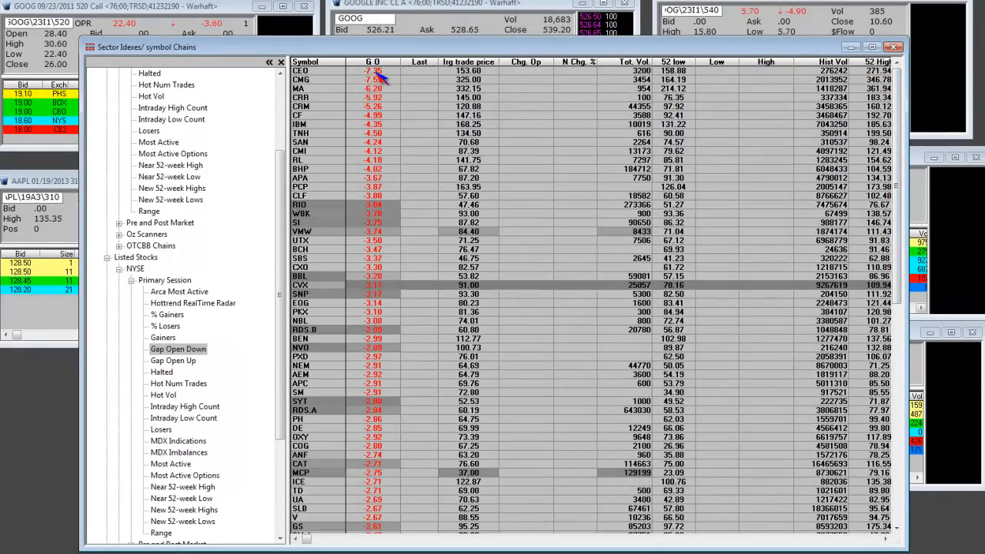
mouse_move(393, 152)
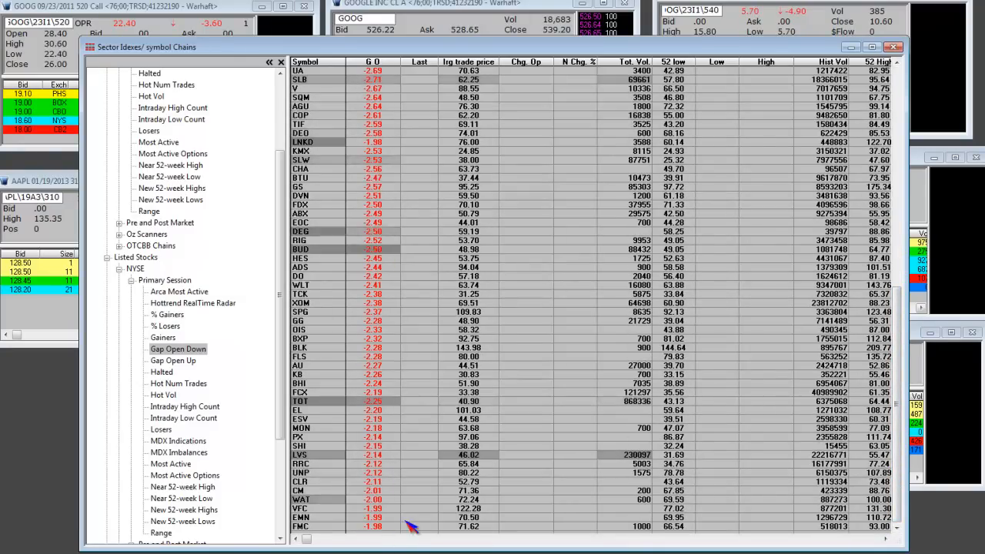
mouse_move(381, 74)
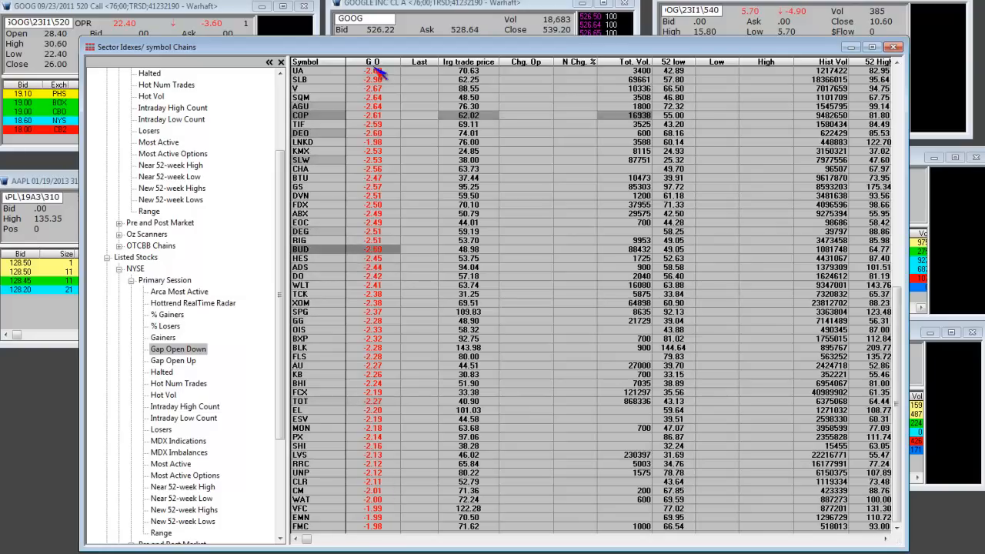
mouse_move(370, 545)
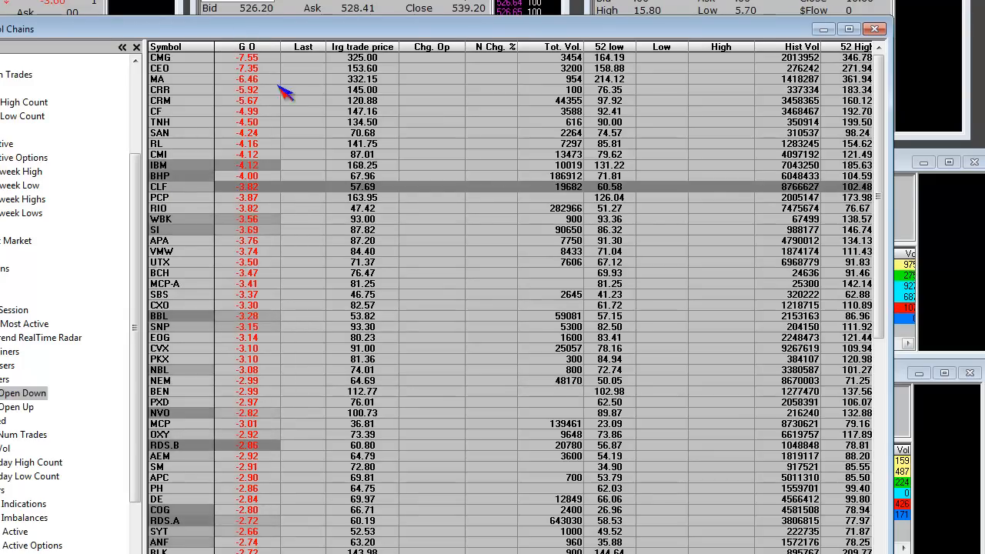
Step: Scroll the Gap Open Down grid to the stretch from TD at -2.71 to LVS at -1.97
scroll(down, 3)
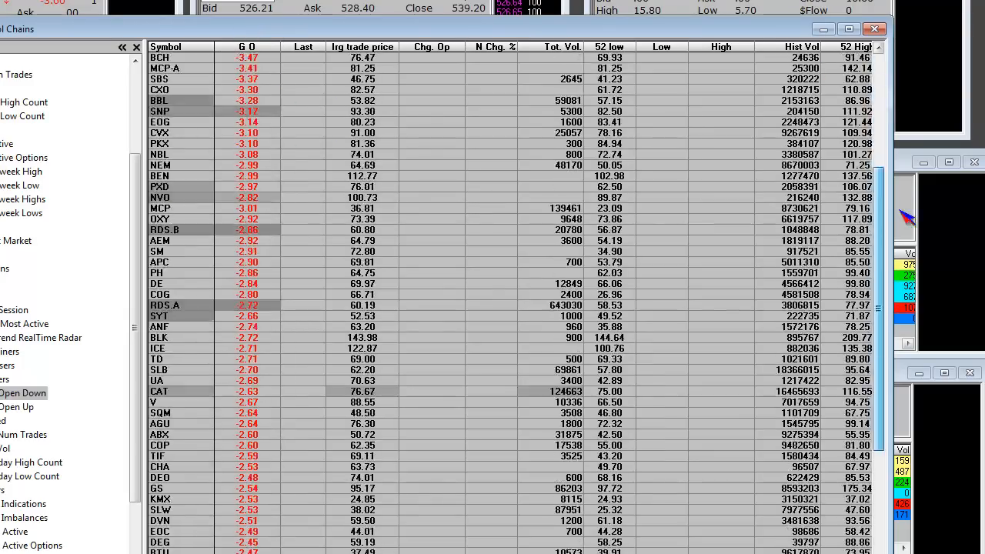
scroll(down, 3)
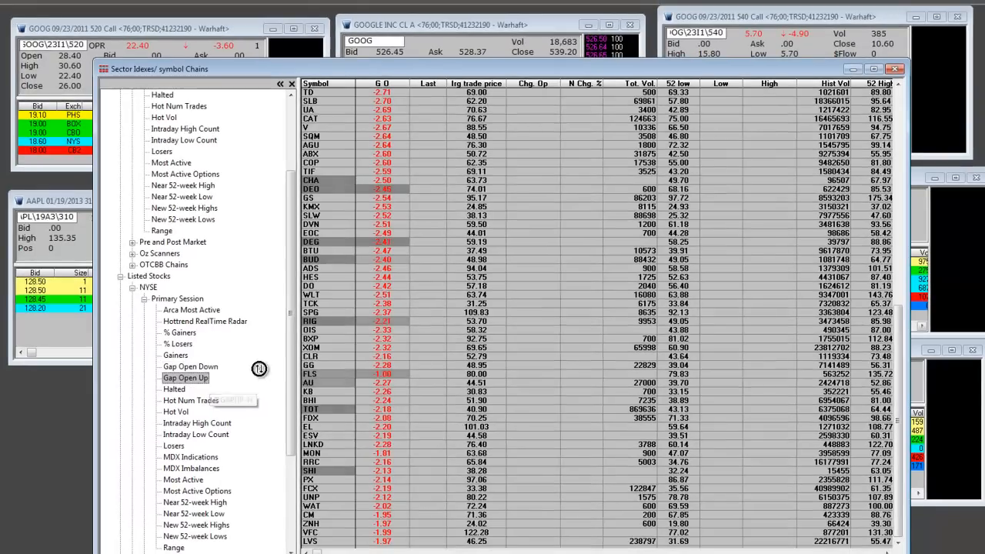
Step: Select Listed Stocks > NYSE > Primary Session > Gap Open Up, showing GR at 10.81 first
click(186, 377)
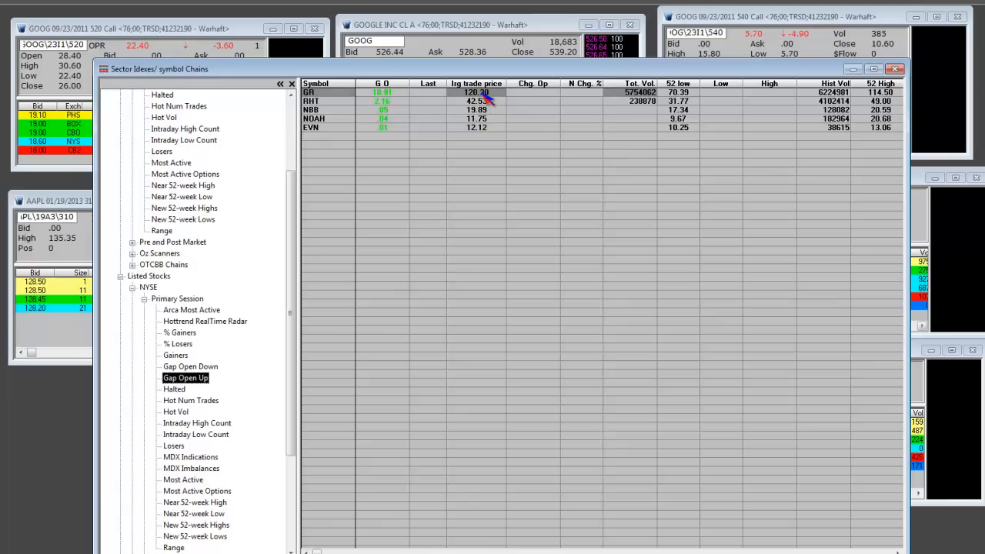
mouse_move(587, 100)
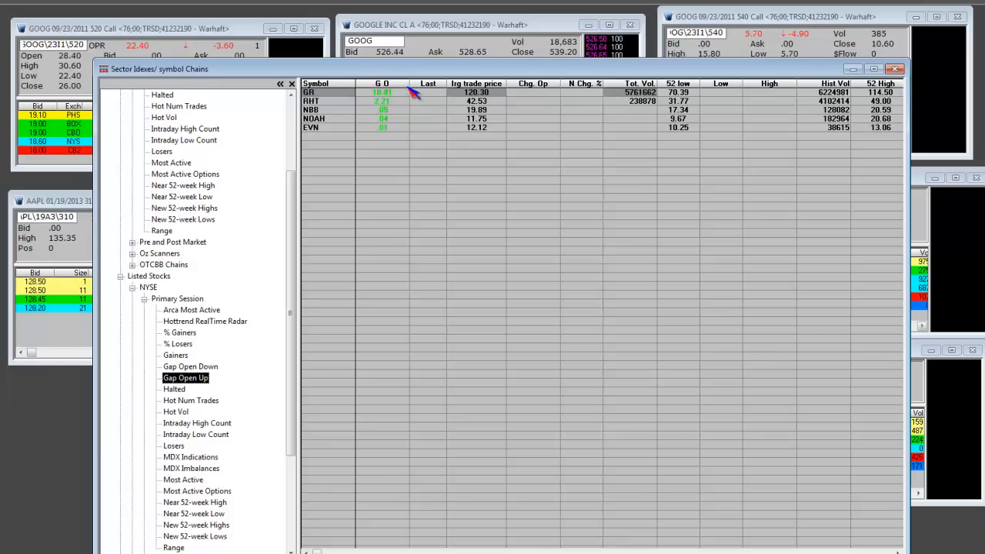
mouse_move(247, 174)
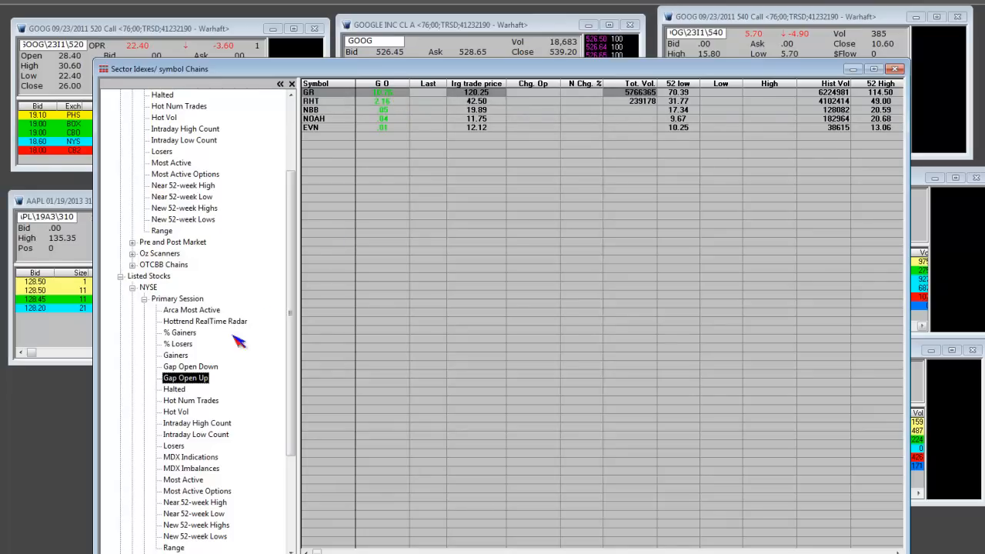
click(190, 366)
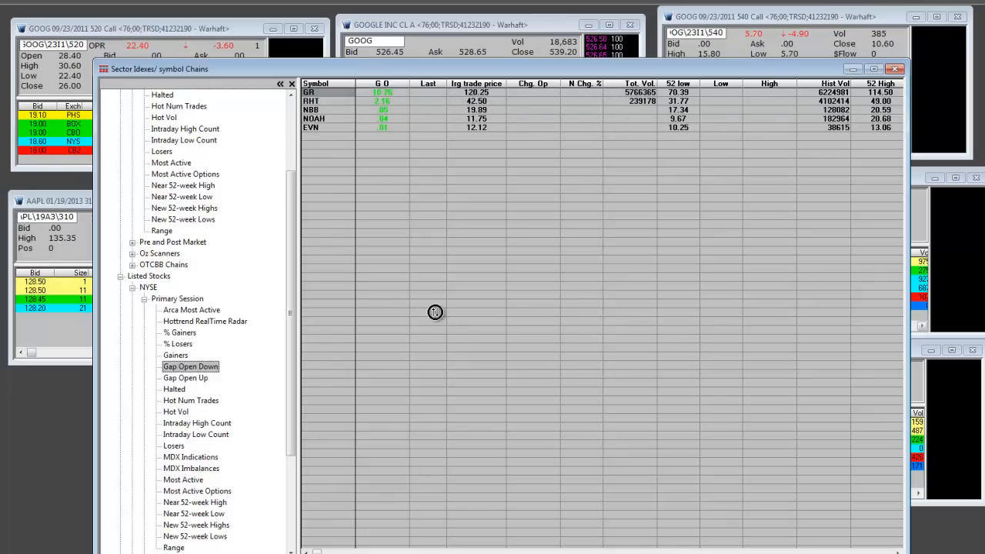
click(190, 366)
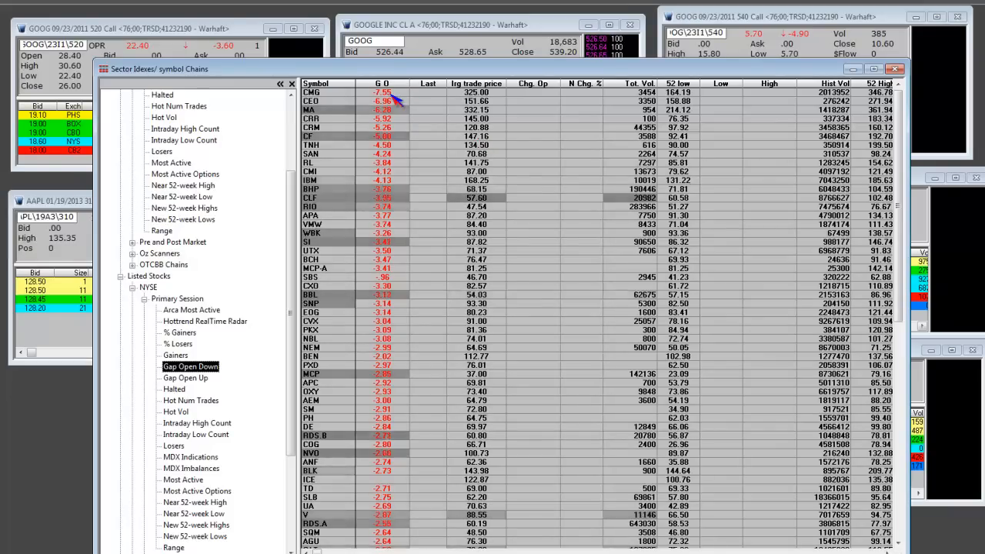
mouse_move(370, 108)
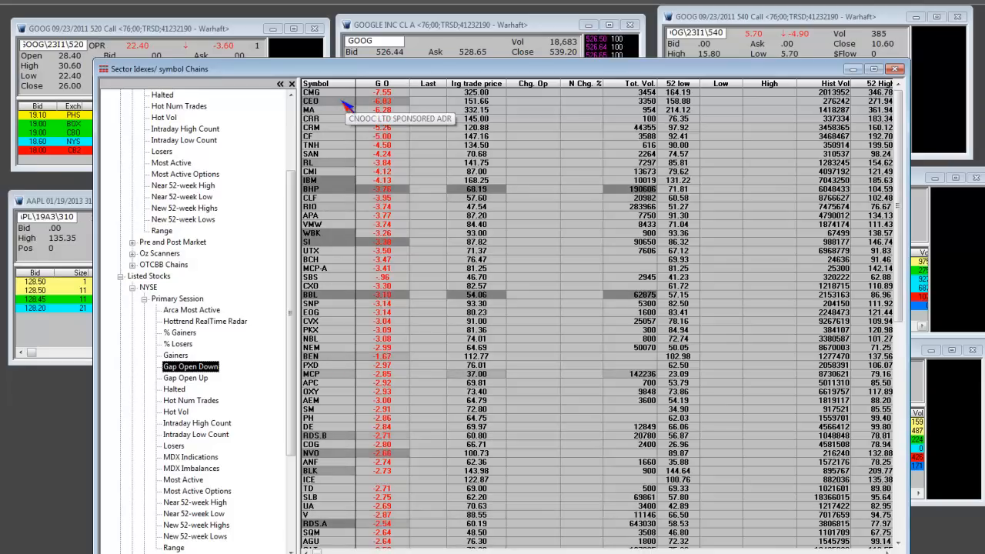
mouse_move(400, 117)
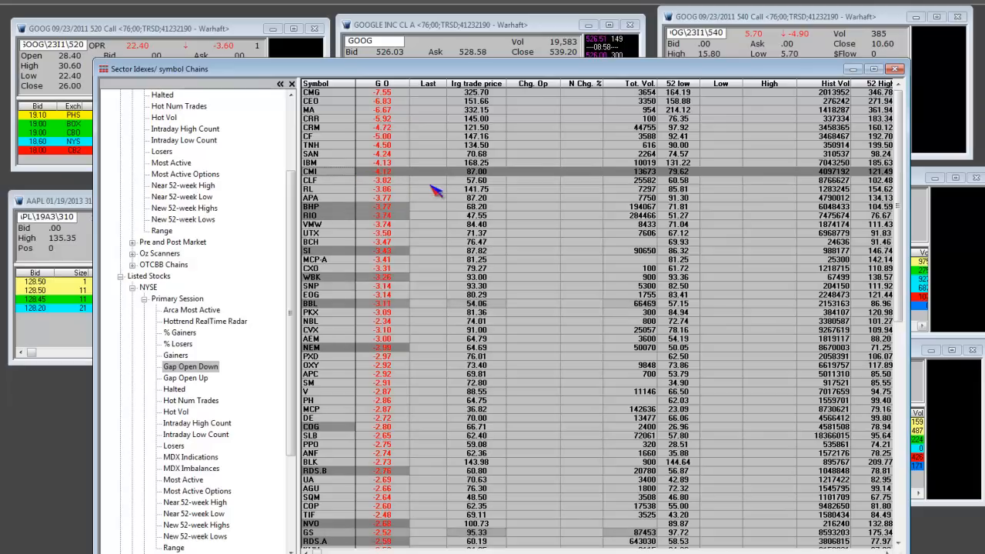
mouse_move(402, 184)
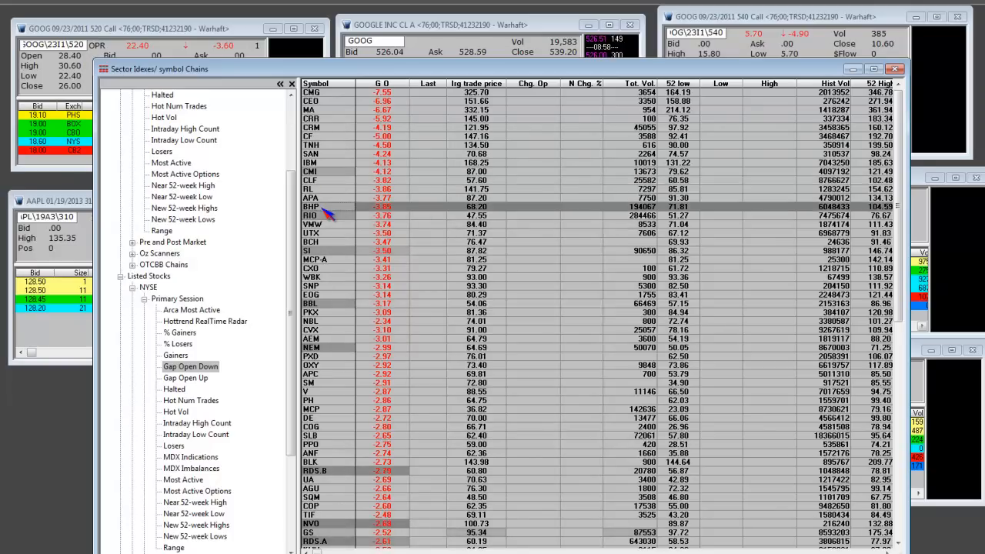
mouse_move(393, 230)
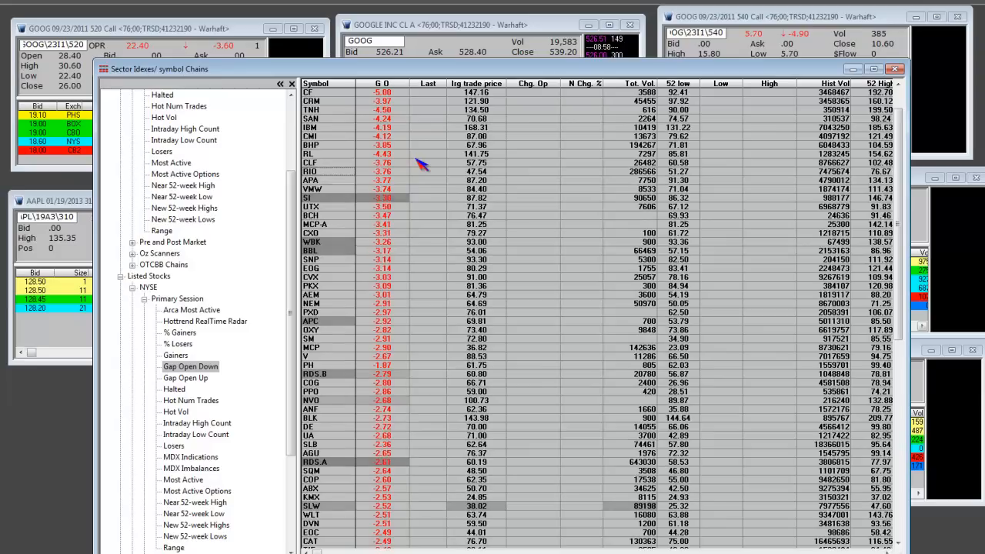
Step: Scroll the Gap Open Down grid to the section from ABX at -2.57 to PH at -1.89
scroll(down, 3)
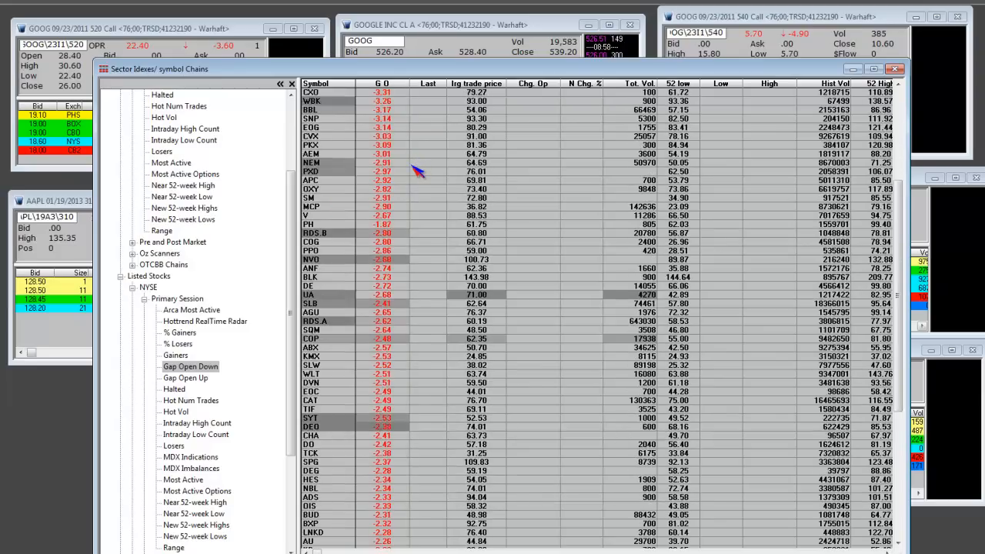
scroll(down, 3)
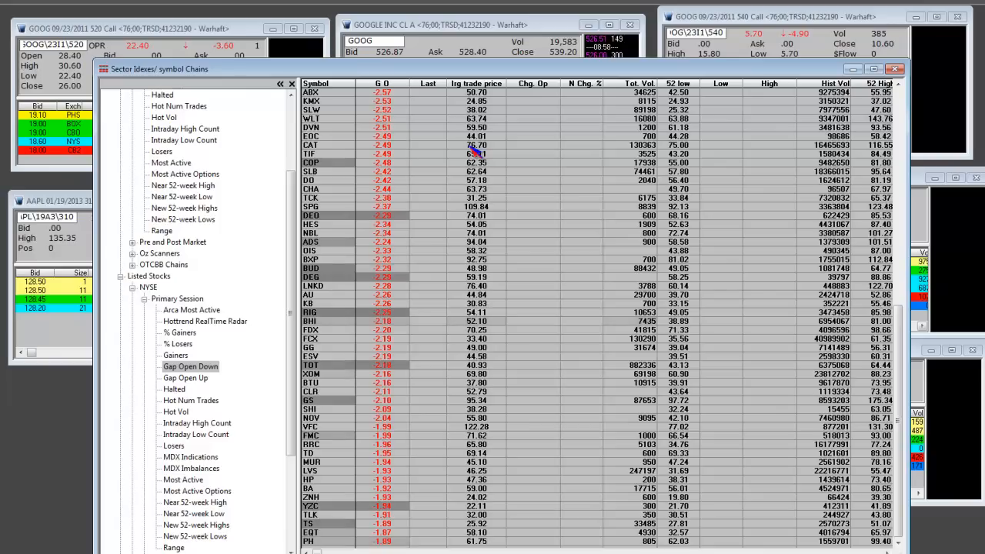
Step: Scroll the Gap Open Down grid to the rows from DVN at -2.51 to FCX at -1.81
click(477, 145)
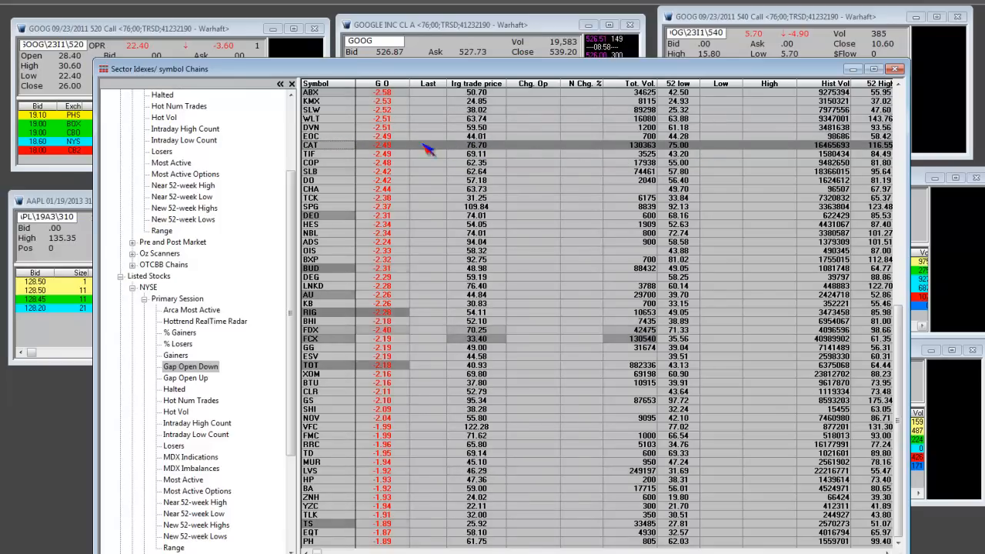
mouse_move(339, 150)
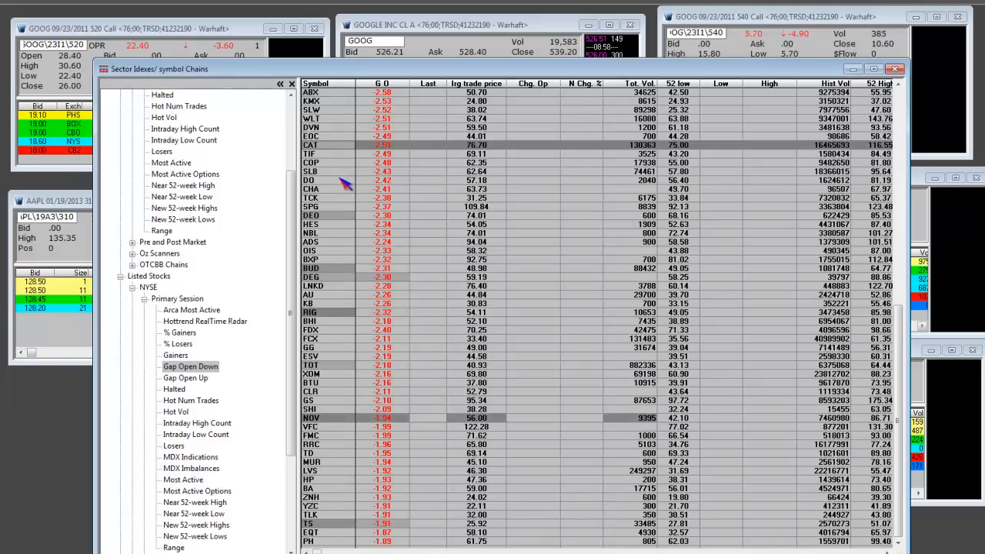
mouse_move(343, 150)
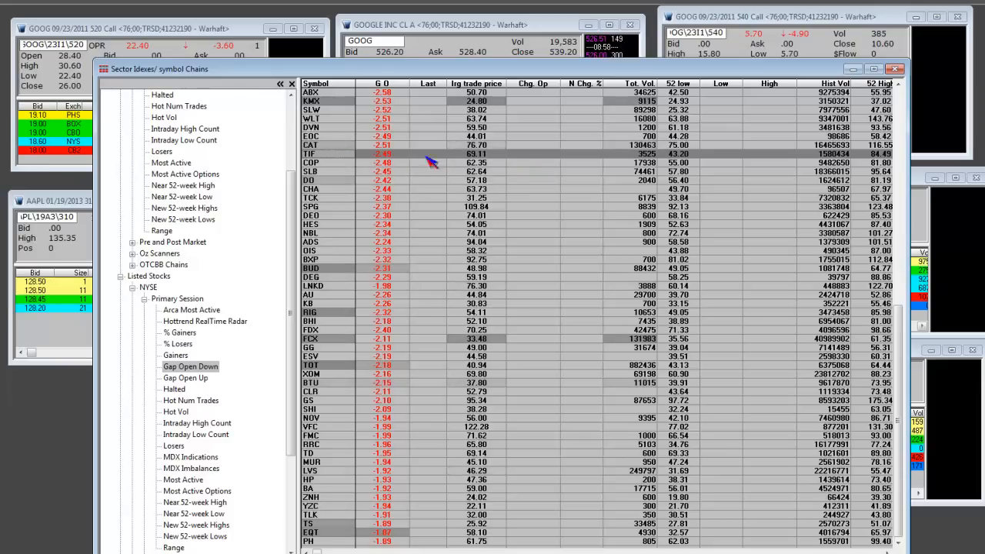
mouse_move(325, 358)
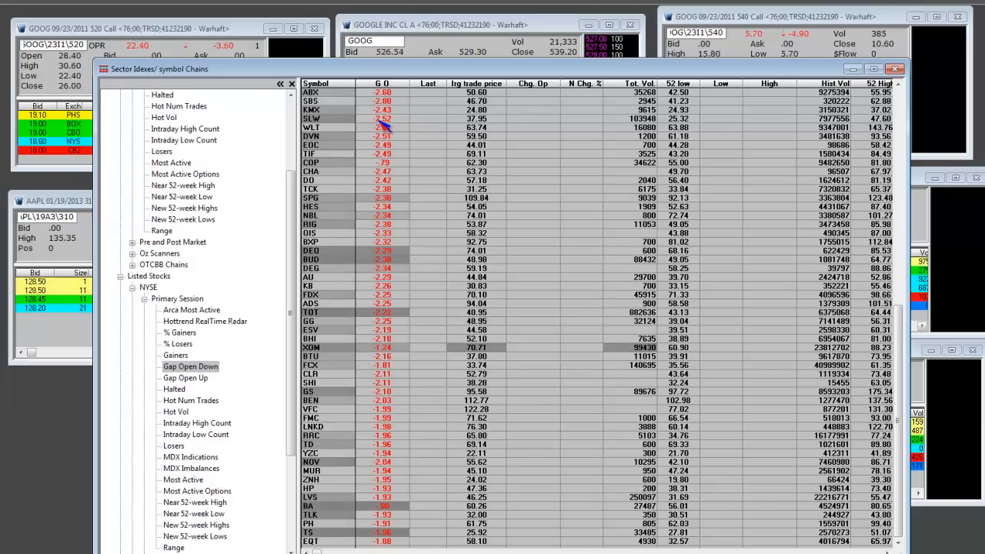
scroll(down, 3)
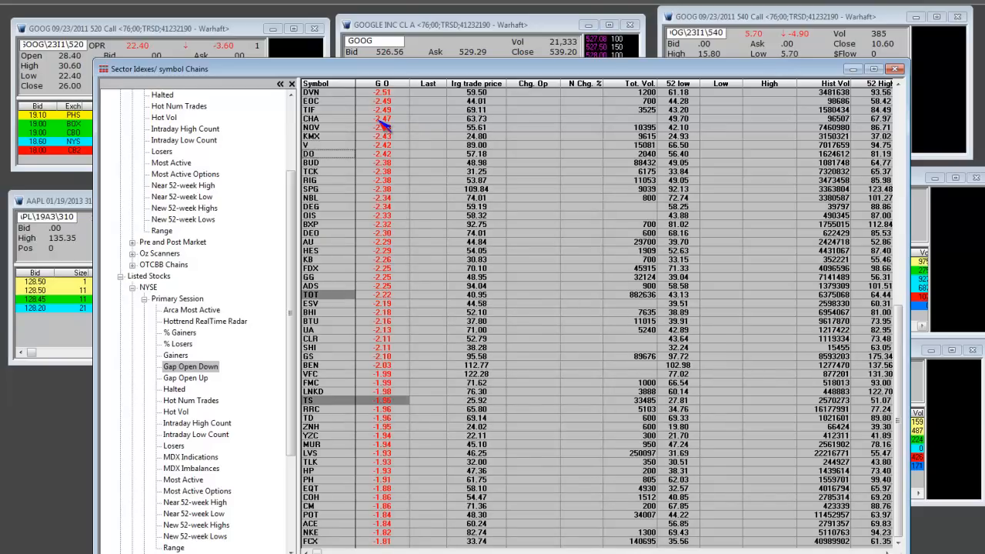